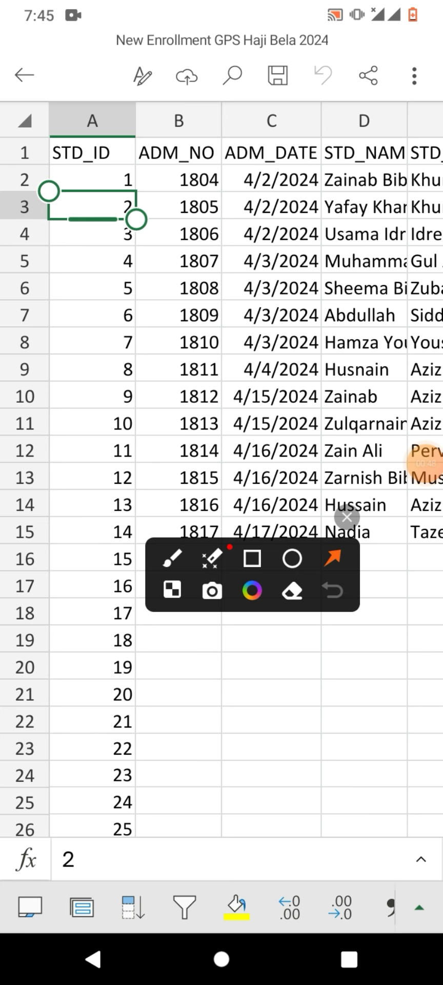
Expand the ribbon to the View tab, where Freeze Panes is listed
drag(305, 697, 408, 867)
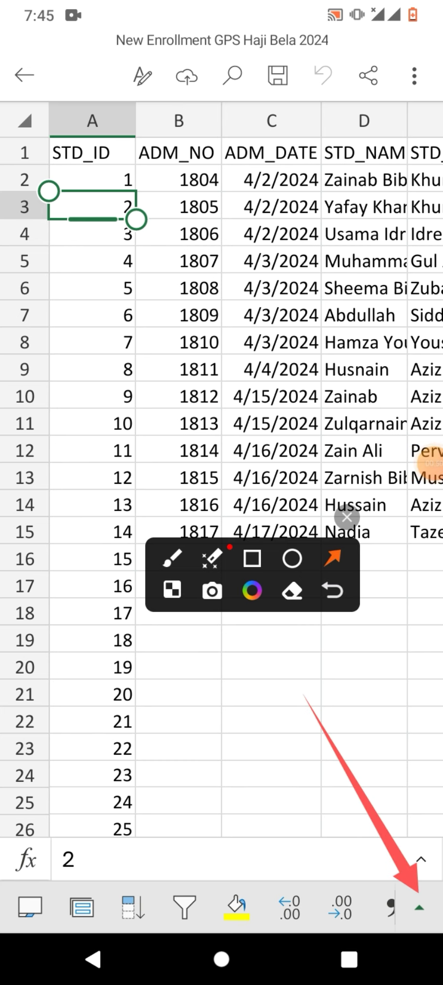
click(419, 906)
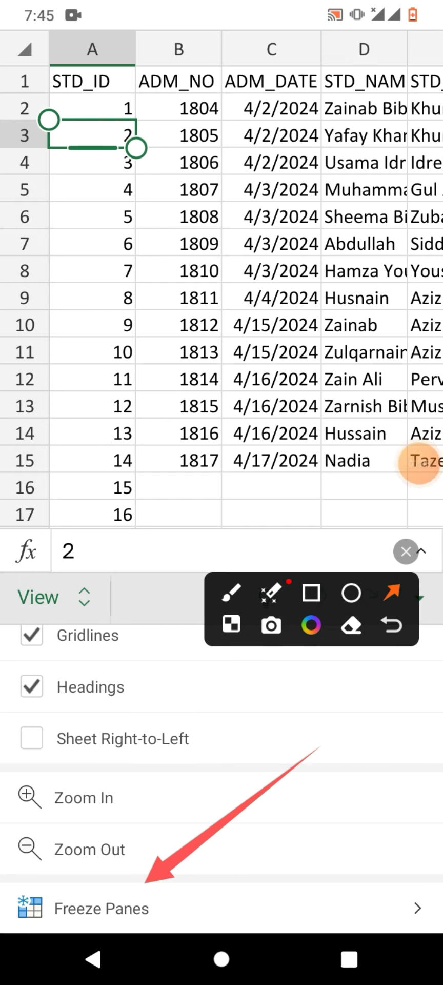
click(101, 907)
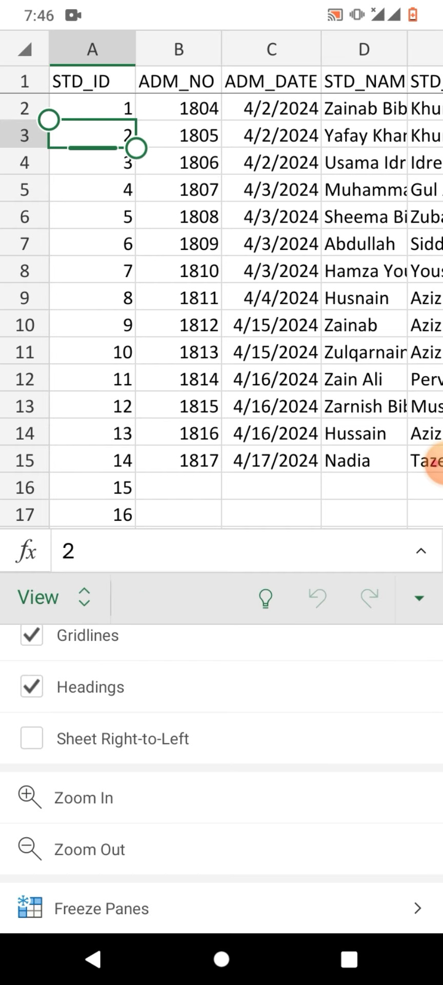
scroll(down, 3)
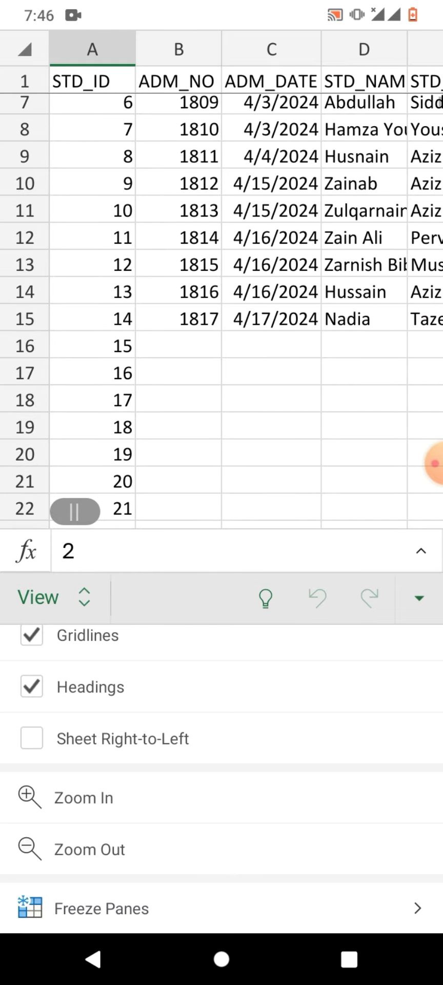
scroll(down, 3)
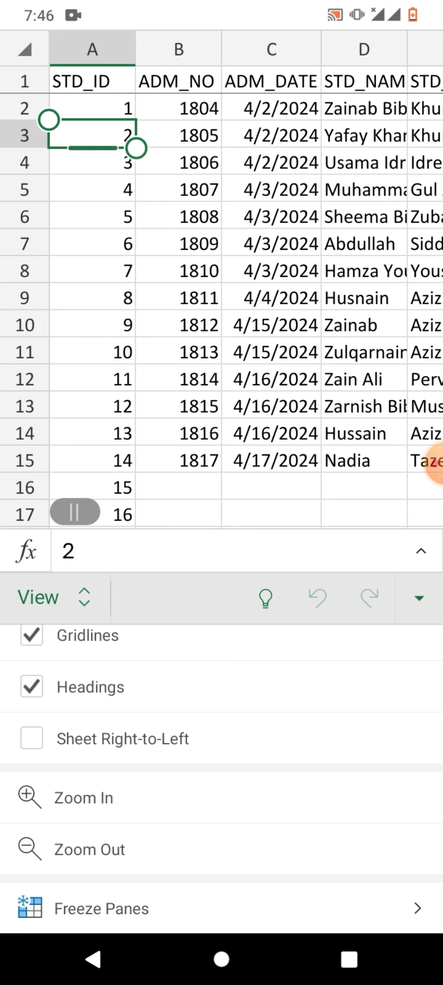
scroll(down, 3)
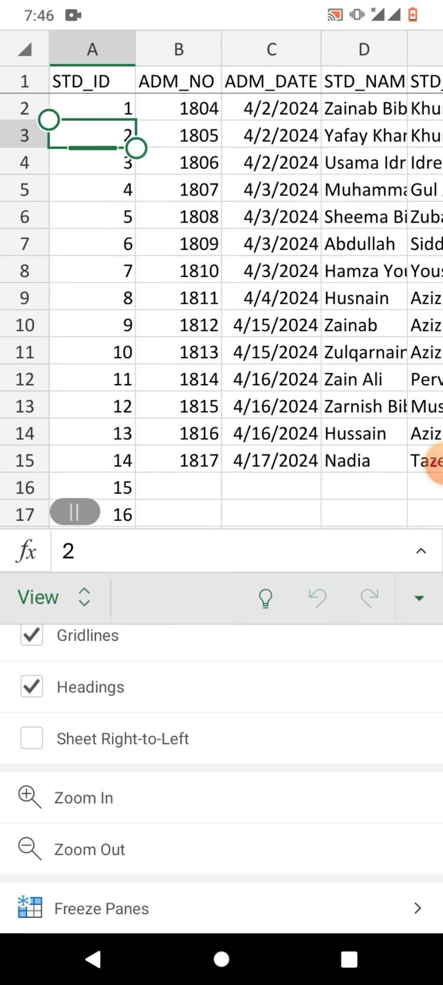
Apply Freeze First Column from Freeze Panes to pin the STD_ID column
click(101, 907)
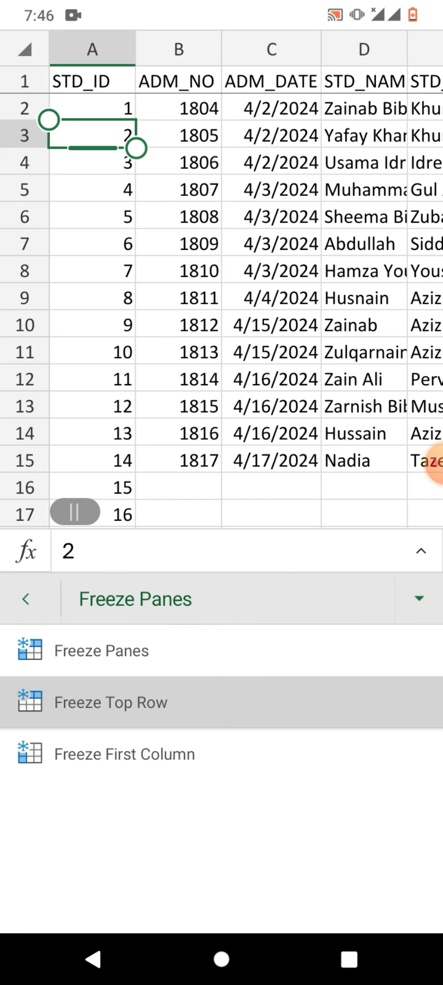
click(27, 598)
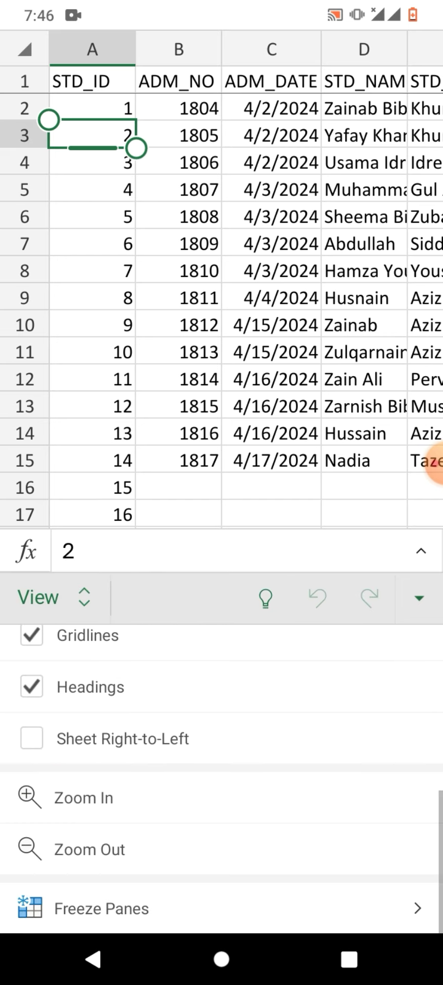
click(101, 908)
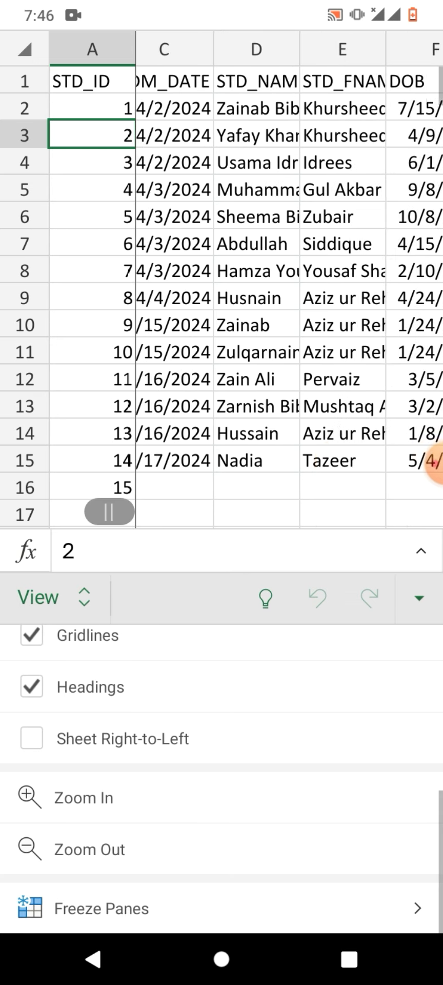
Scroll right and down to confirm the STD_ID column stays pinned
scroll(right, 3)
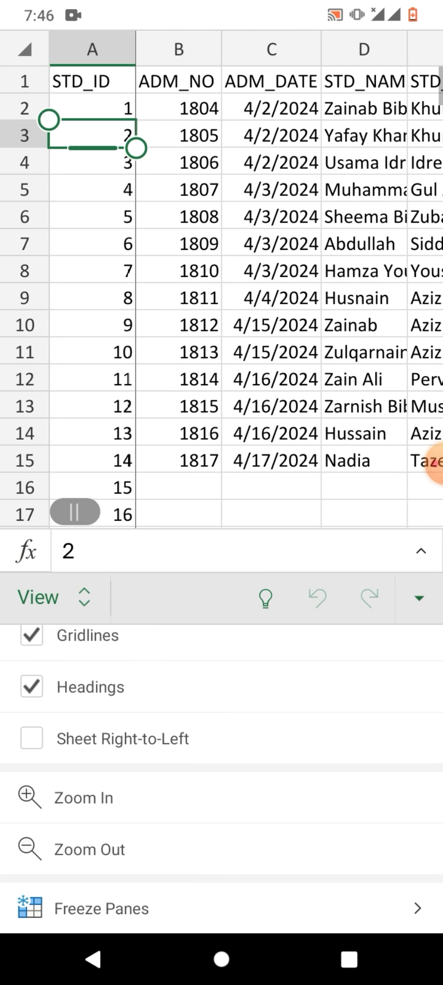
scroll(right, 3)
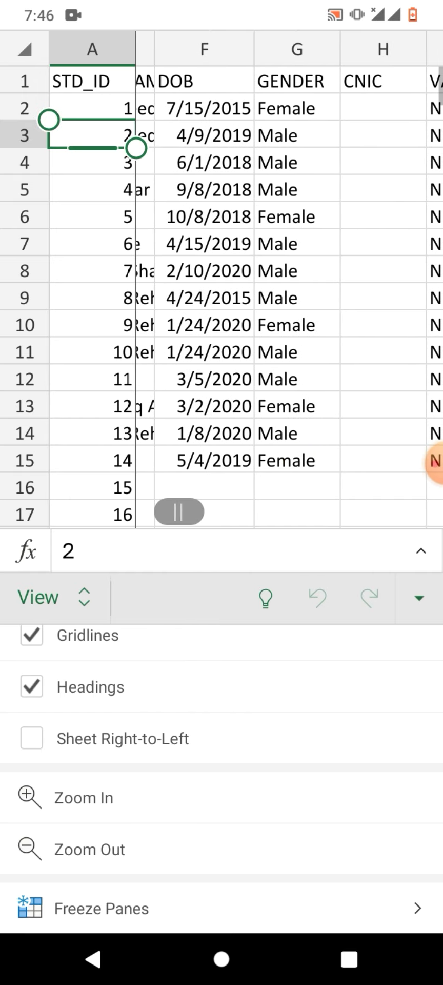
scroll(right, 3)
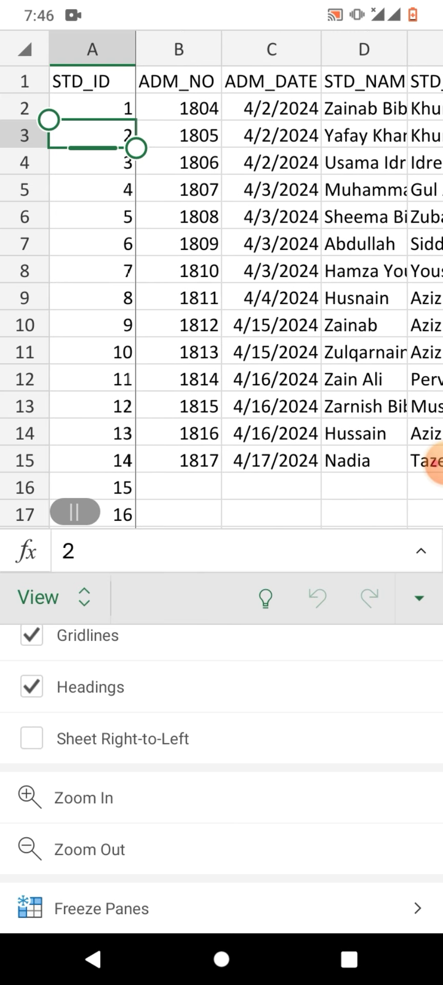
scroll(down, 3)
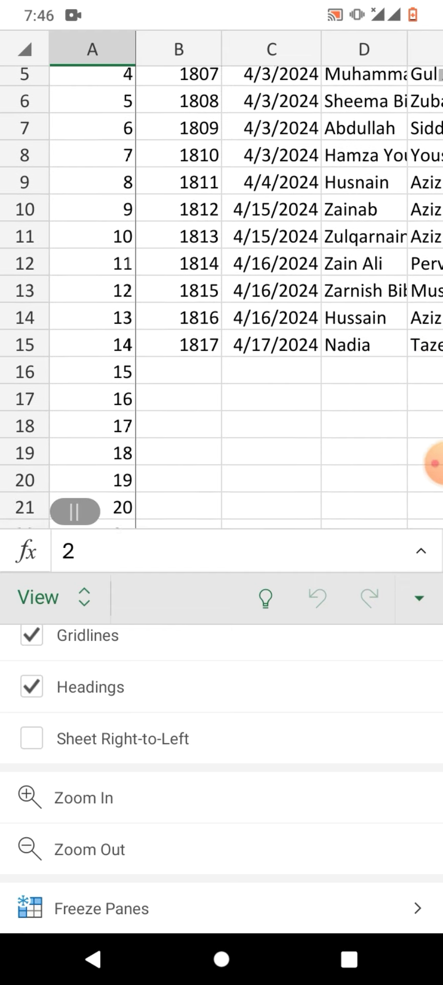
scroll(down, 3)
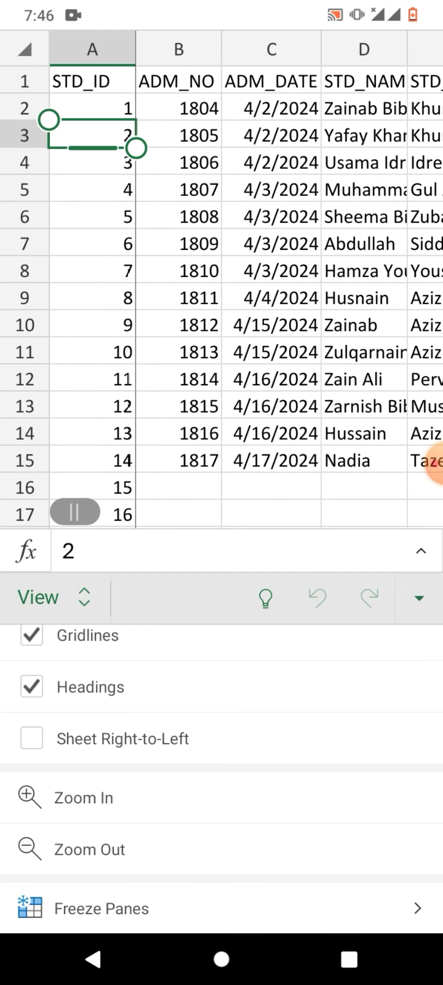